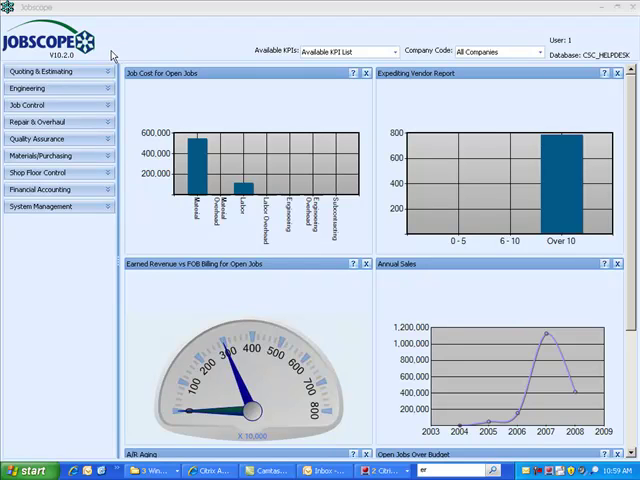
mouse_move(270, 56)
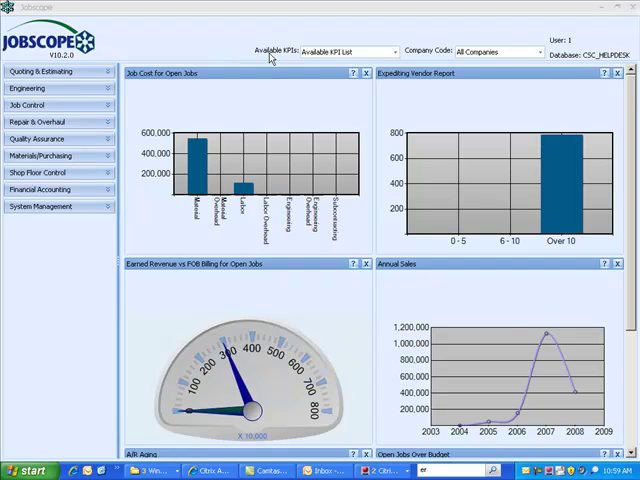
mouse_move(332, 60)
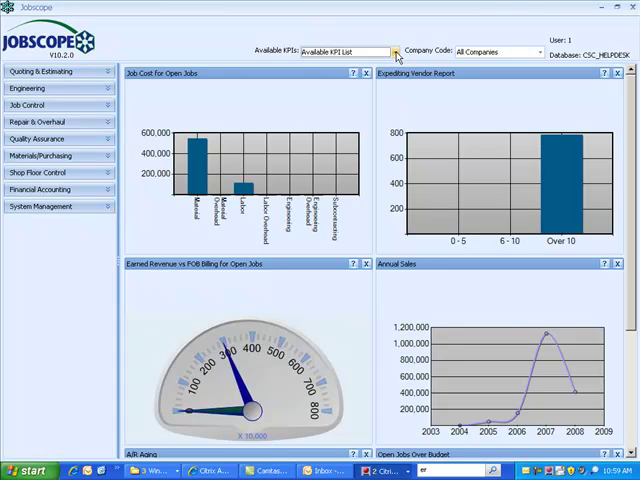
mouse_move(396, 54)
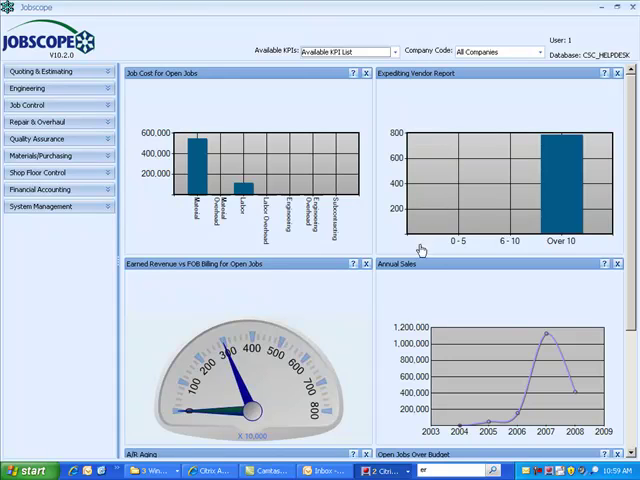
mouse_move(416, 278)
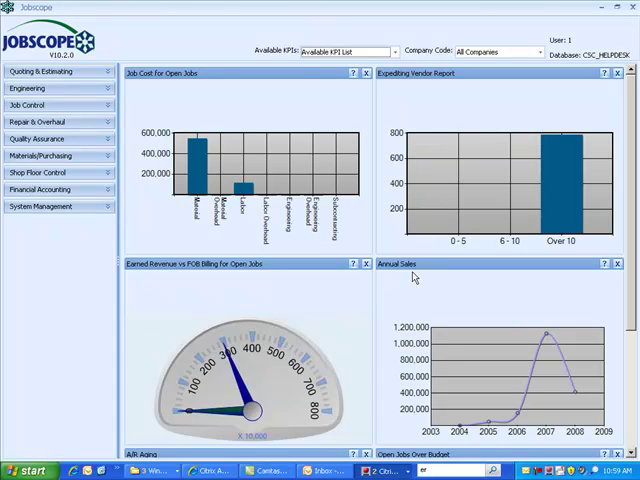
mouse_move(478, 364)
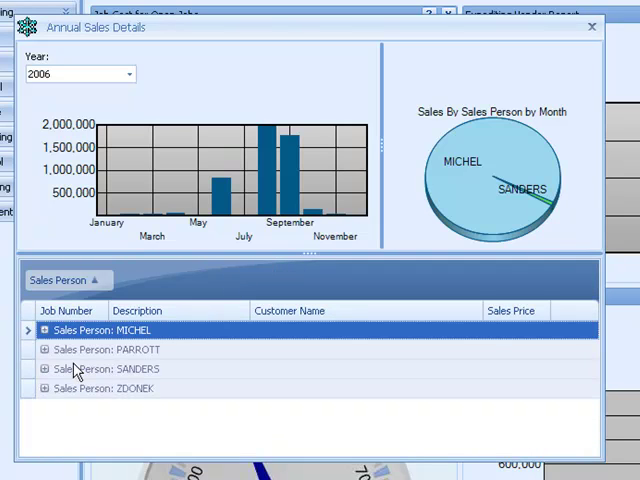
Step: Sort one salesperson's jobs by sales price, close annual sales, and start Order Analysis
click(48, 368)
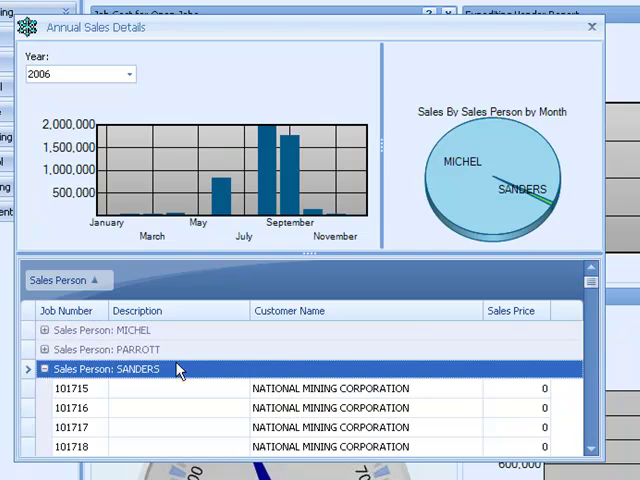
click(512, 312)
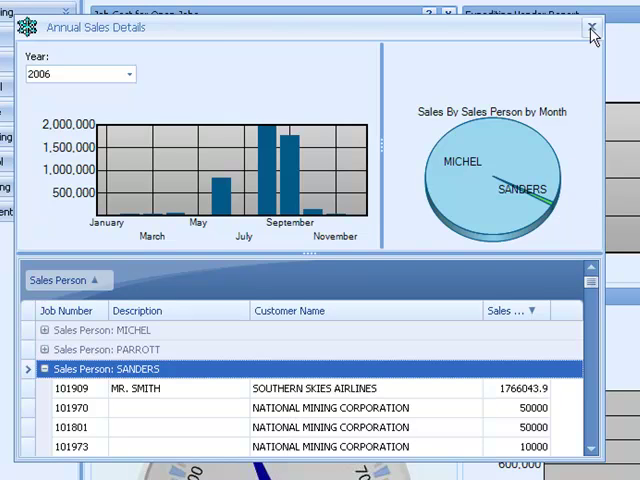
click(596, 28)
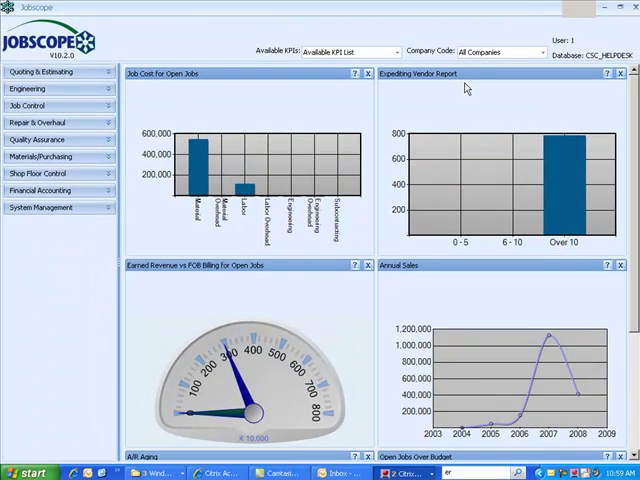
mouse_move(96, 104)
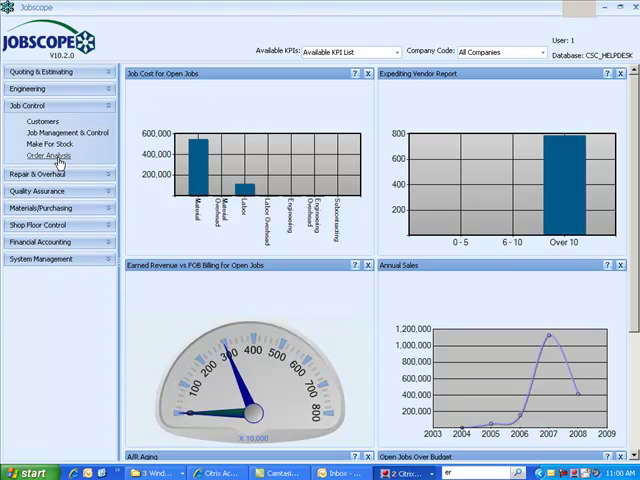
click(40, 156)
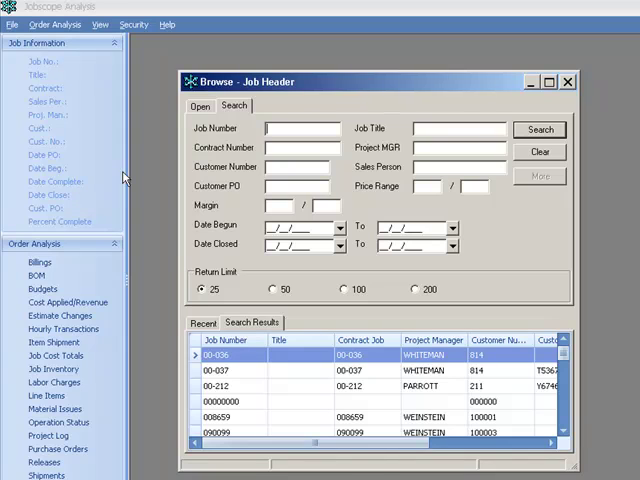
Step: Search the Job Header browser for job number 1000
text(1000%)
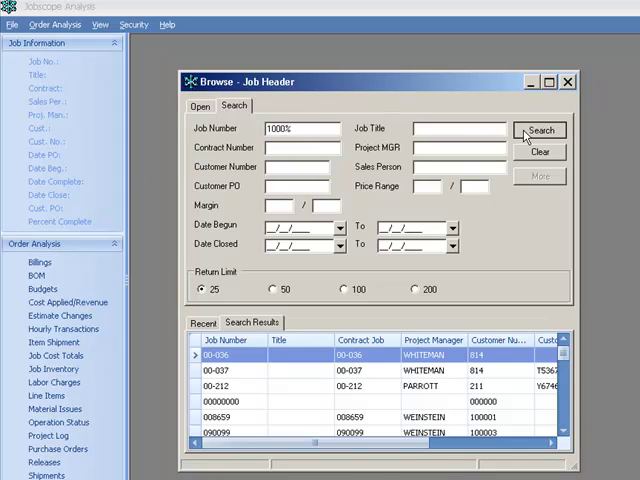
click(540, 130)
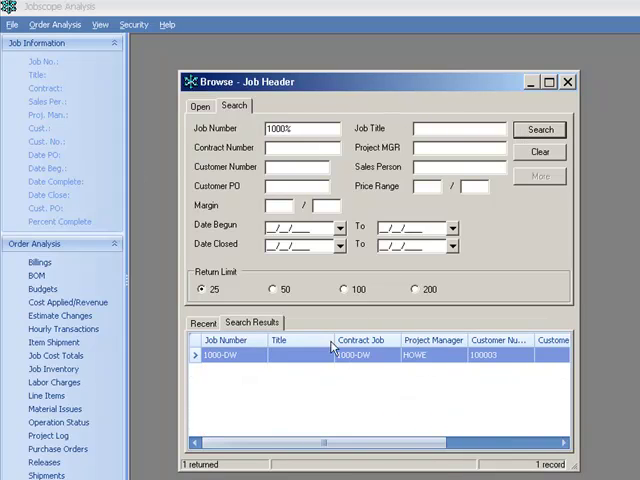
Step: Load job 1000-DW into Job Cost Totals to compare budgets with actual costs
double_click(230, 356)
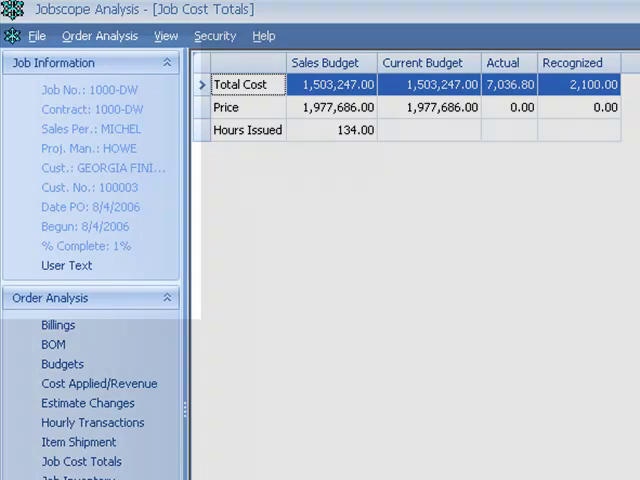
mouse_move(372, 410)
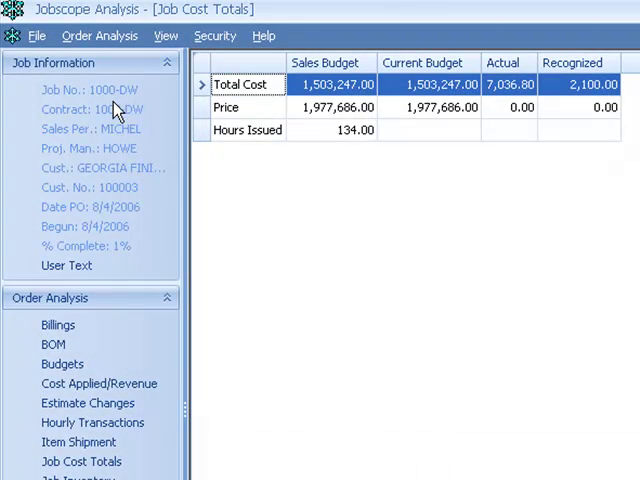
mouse_move(92, 252)
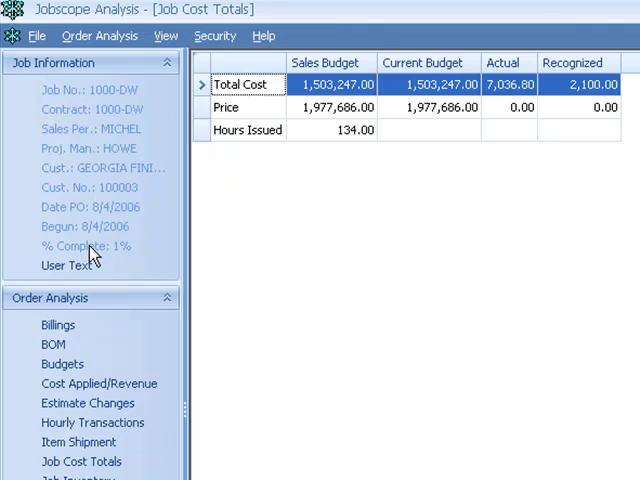
mouse_move(90, 246)
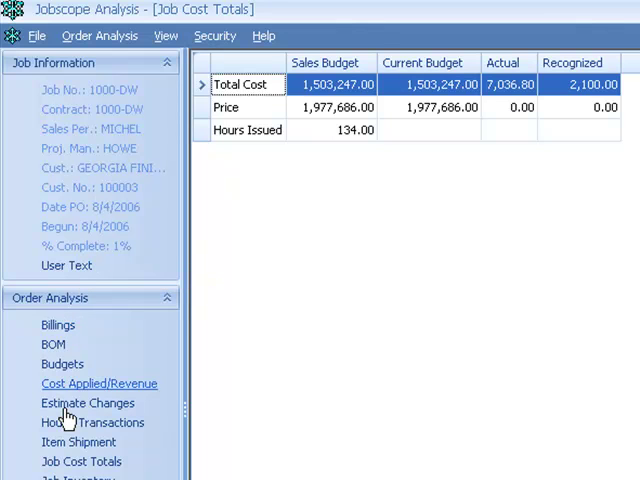
Step: Show job 1000-DW's Hourly Transactions list of labor hours by employee
click(92, 420)
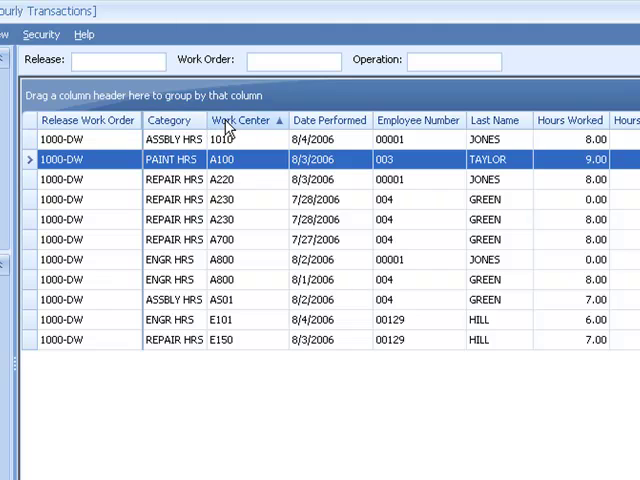
Step: Export the hourly transactions grid to the existing Labor Trans Excel file, replacing it
right_click(240, 120)
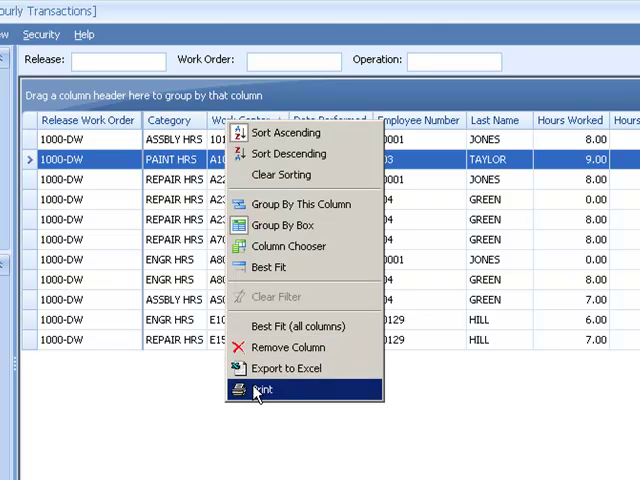
click(288, 368)
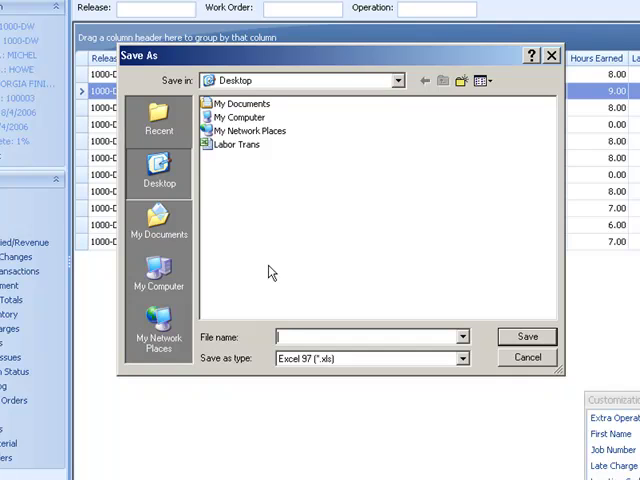
mouse_move(228, 150)
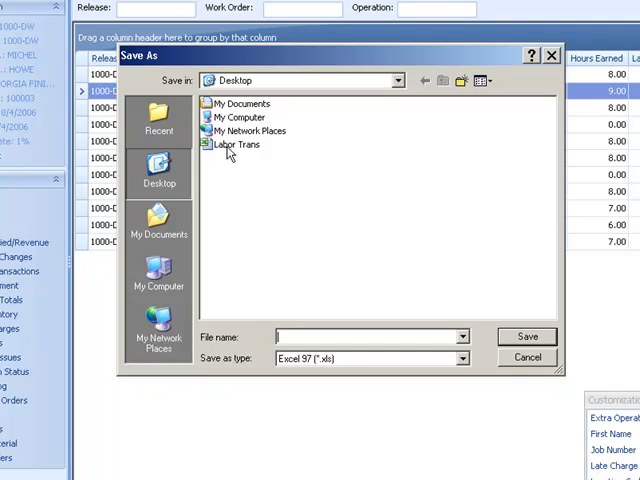
click(238, 144)
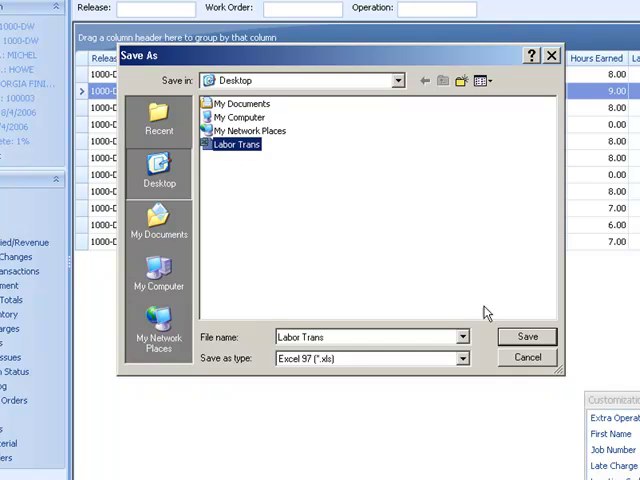
click(528, 336)
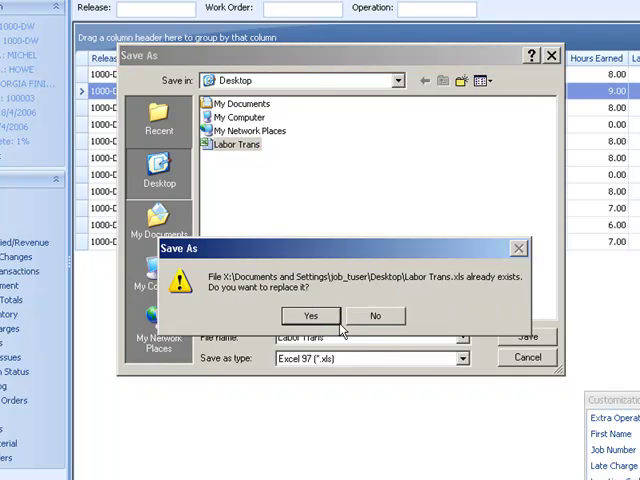
click(316, 316)
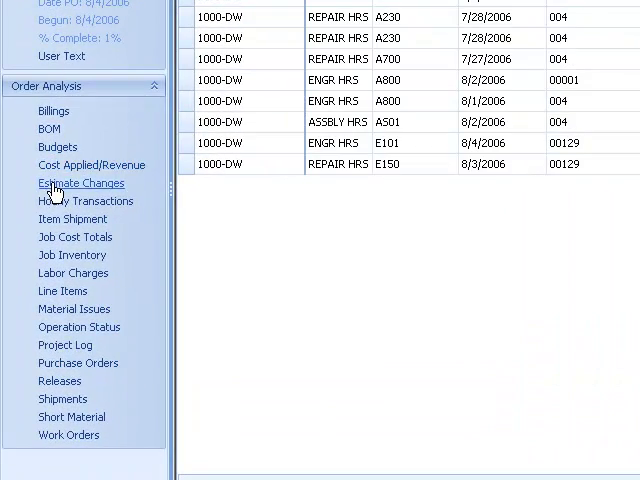
Step: Review job 1000-DW's estimate changes, then its short material listing
click(80, 184)
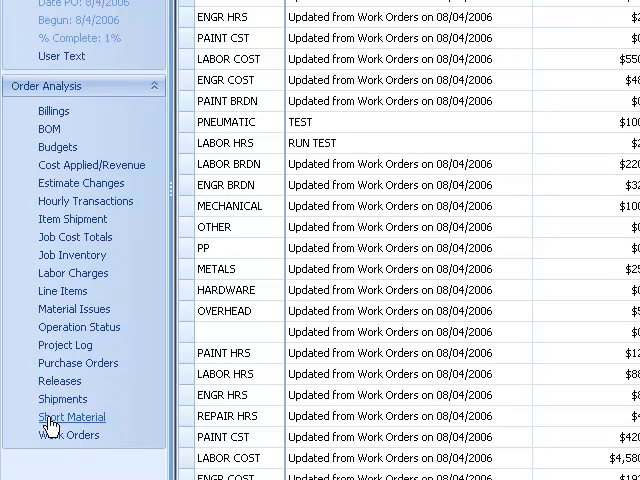
click(70, 416)
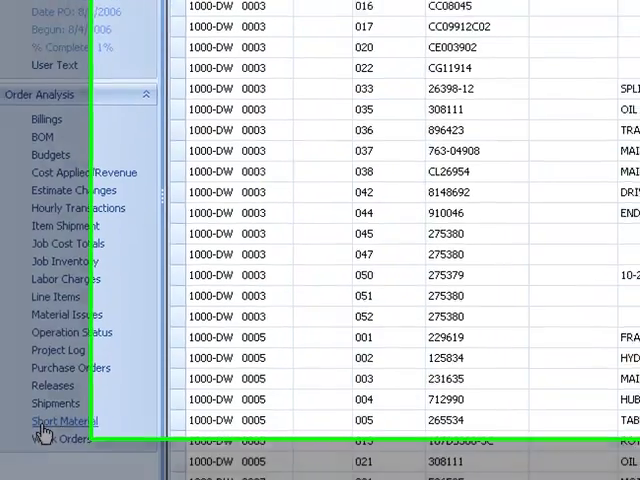